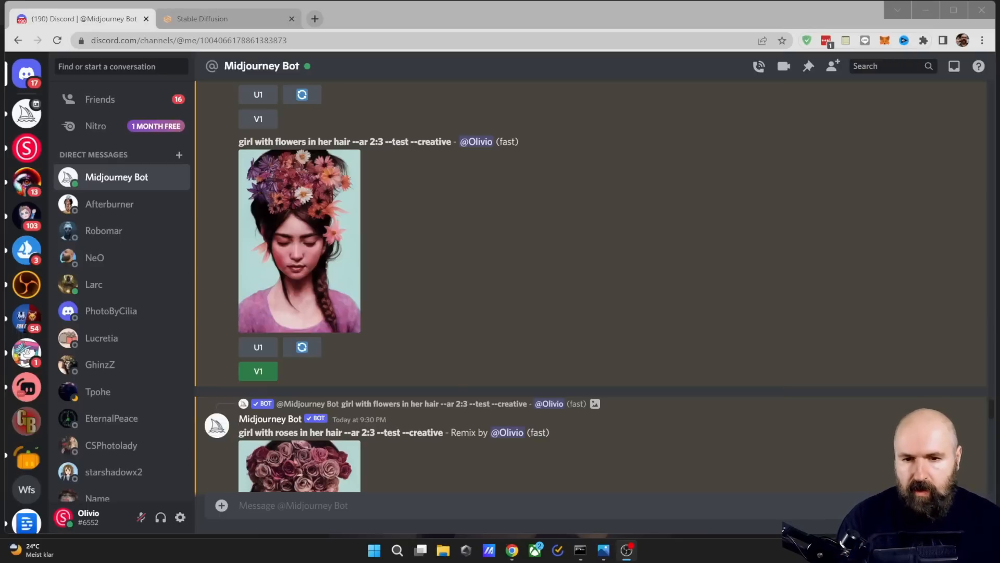
# Send the /settings command to Midjourney Bot to show the settings panel with Remix mode on.
pyautogui.write('/sett')
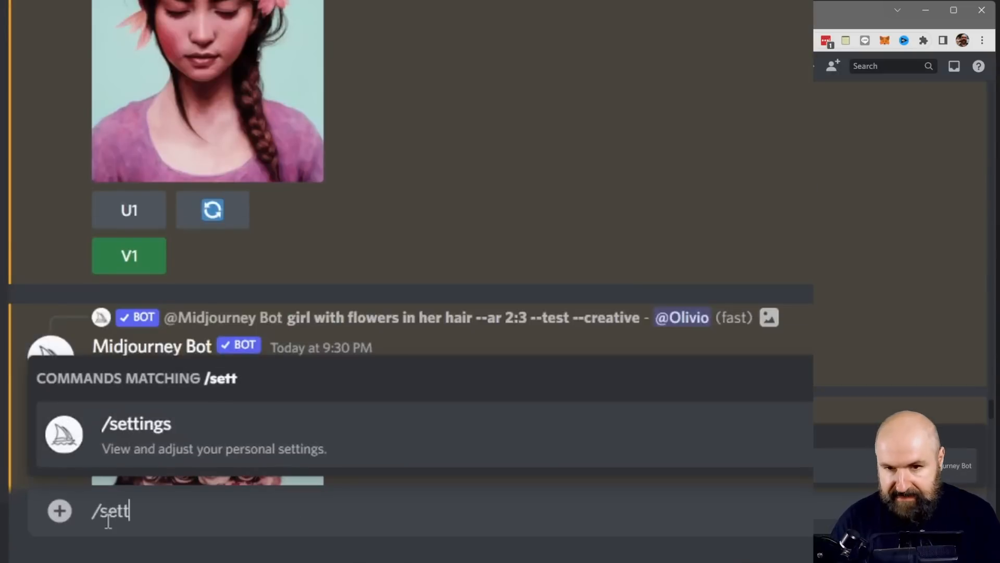
pyautogui.click(136, 423)
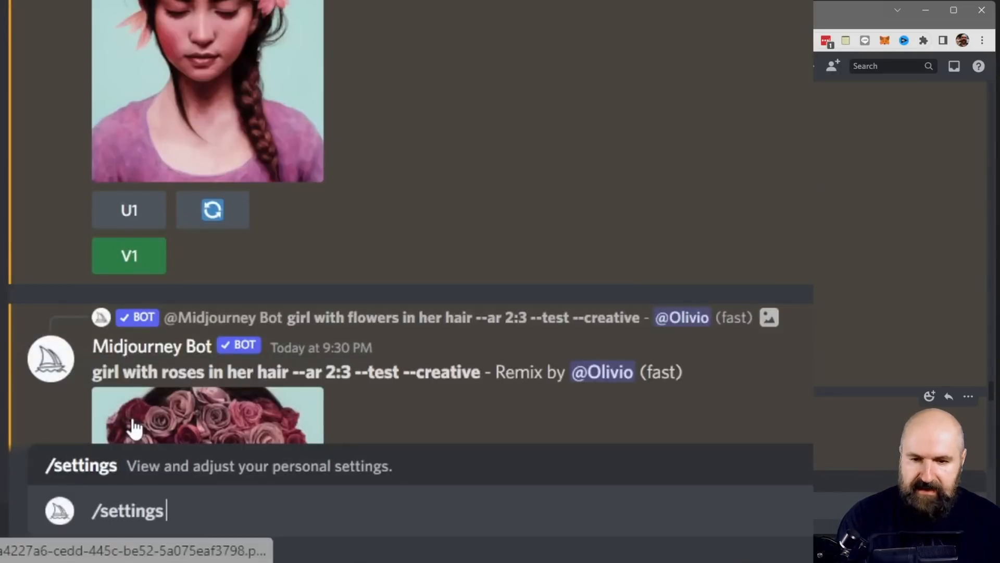
pyautogui.press('Enter')
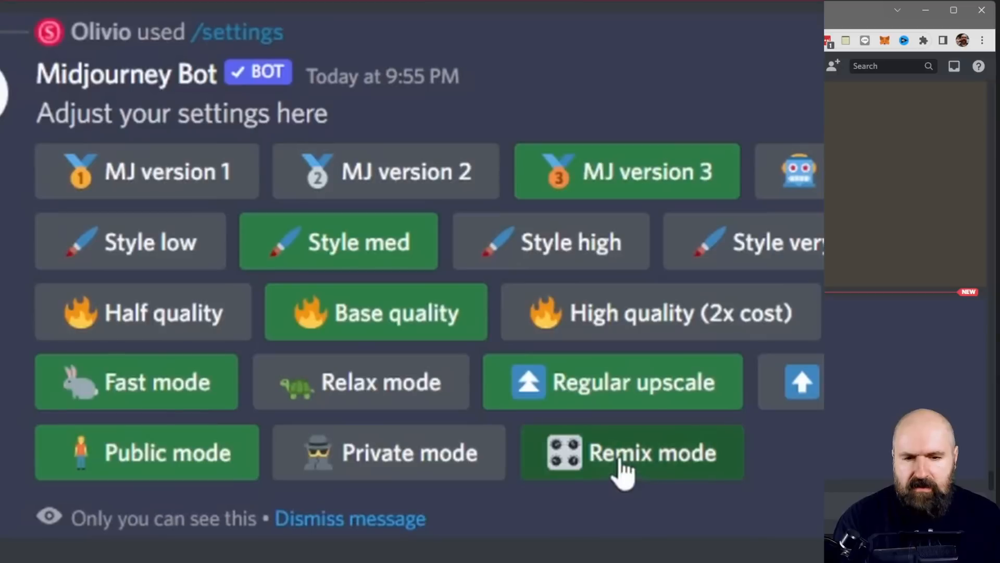
pyautogui.moveTo(692, 475)
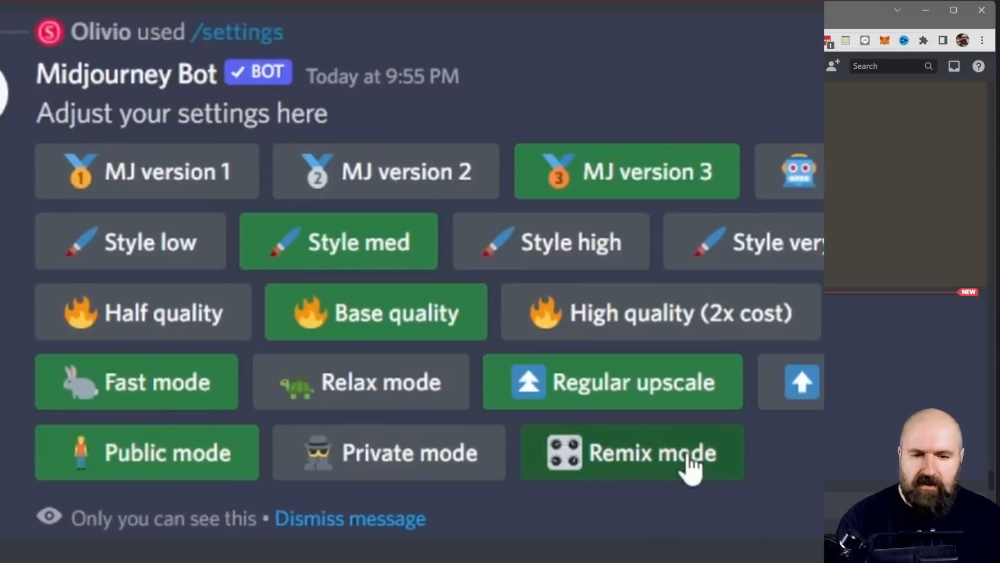
pyautogui.moveTo(684, 509)
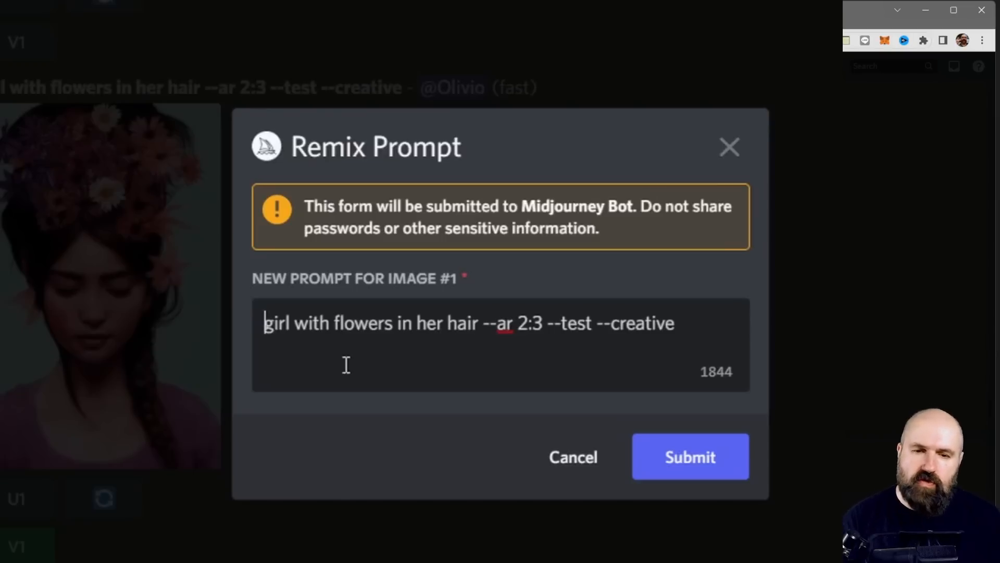
pyautogui.moveTo(365, 478)
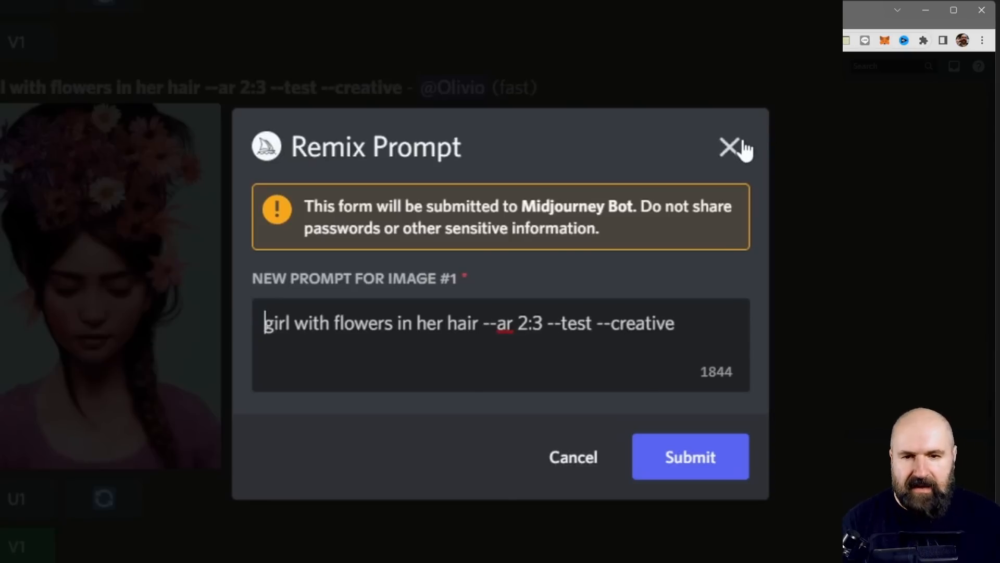
pyautogui.click(727, 145)
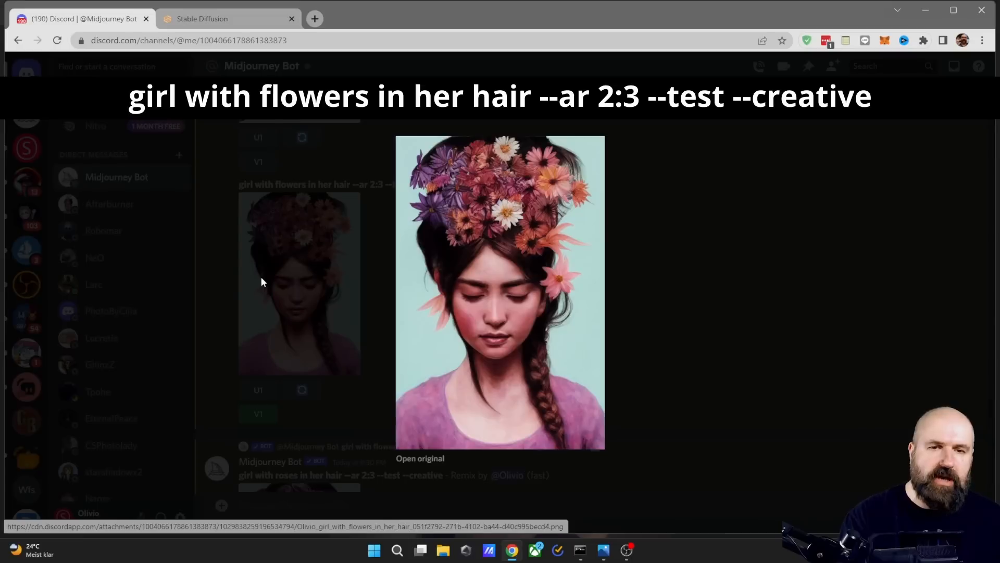
pyautogui.moveTo(586, 374)
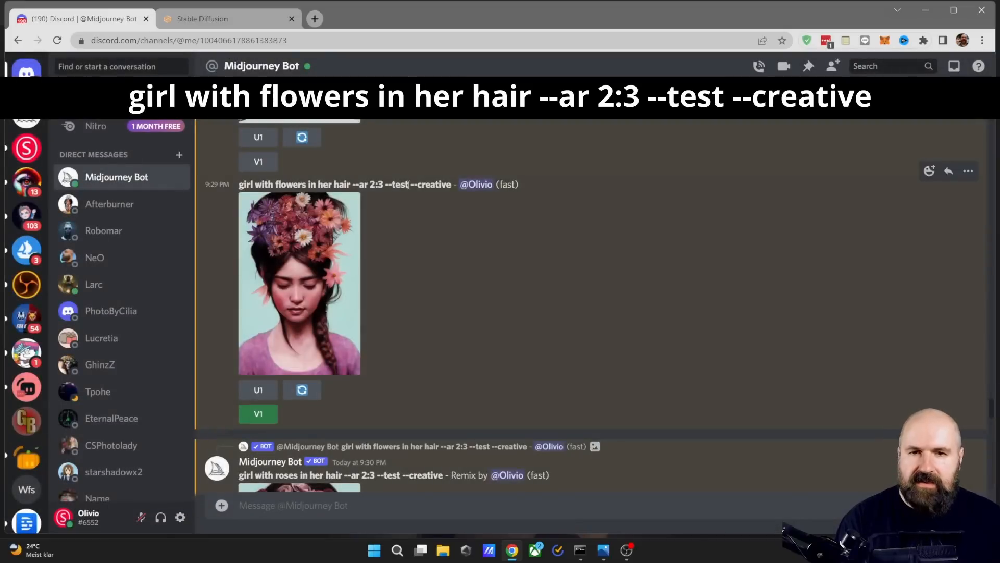
pyautogui.scroll(-3)
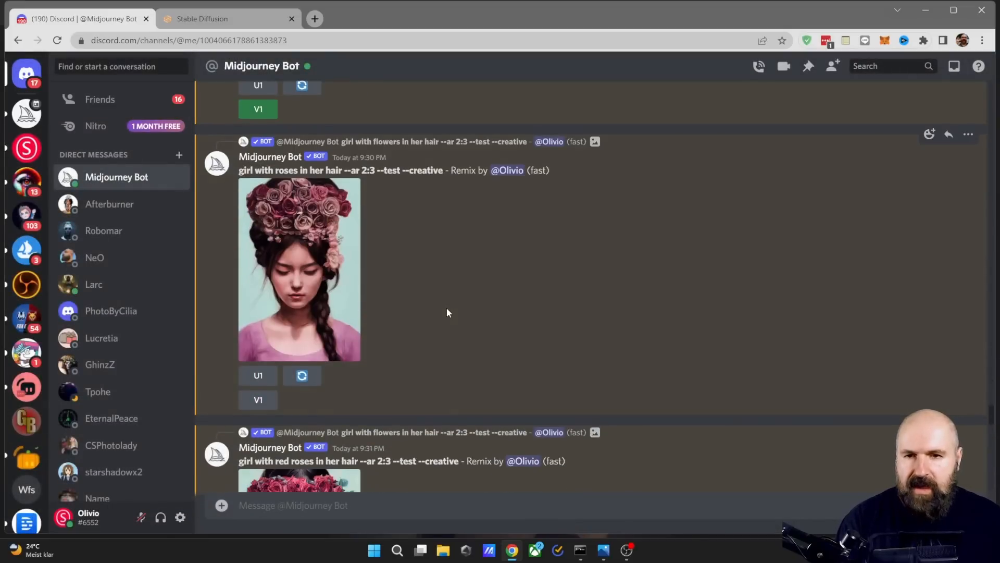
pyautogui.click(299, 269)
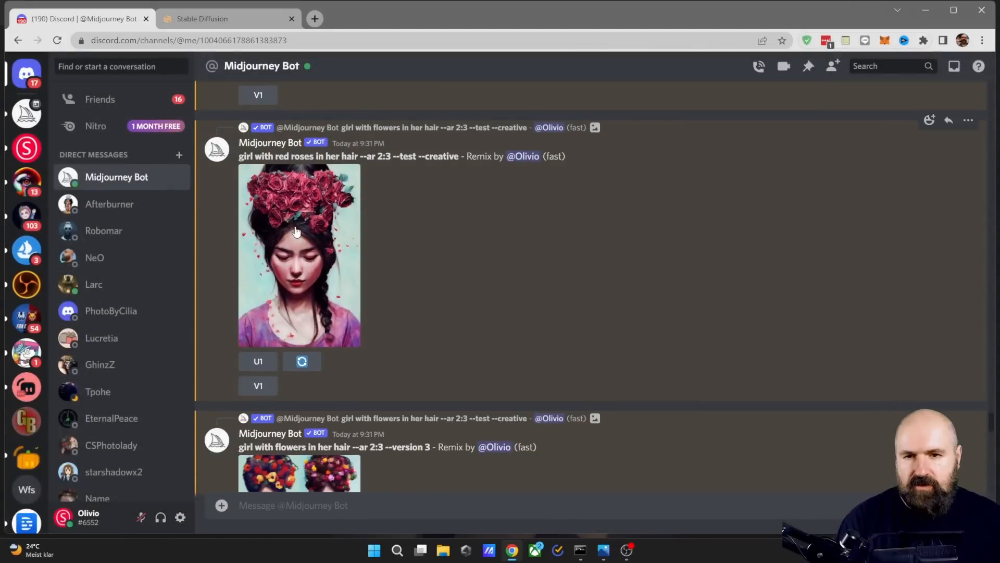
pyautogui.click(296, 231)
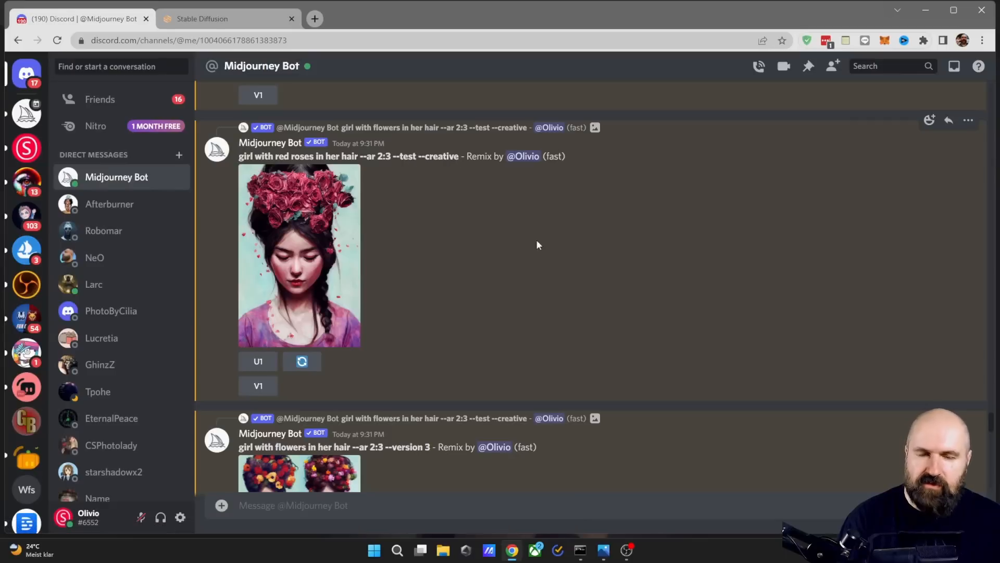
pyautogui.moveTo(546, 249)
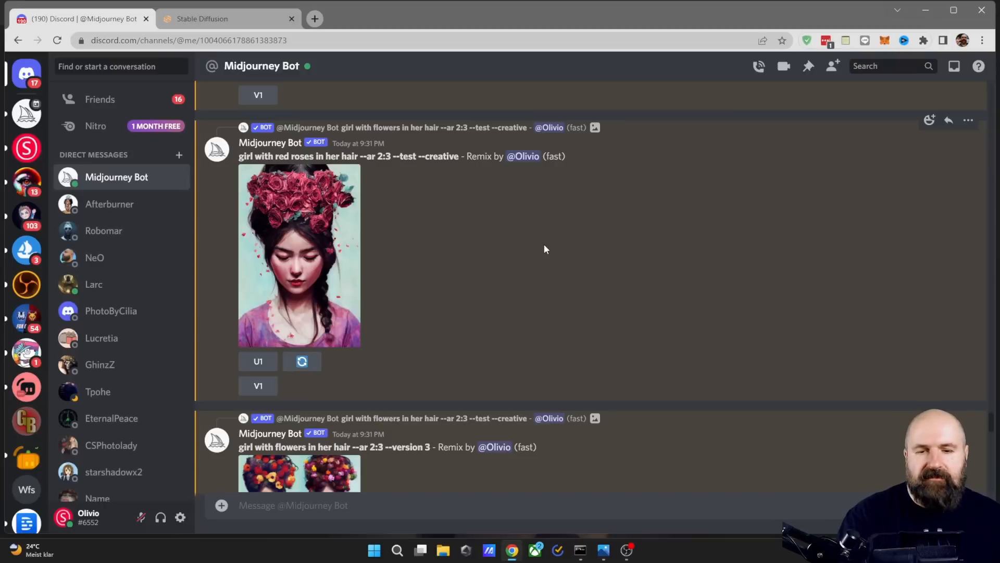
pyautogui.scroll(-3)
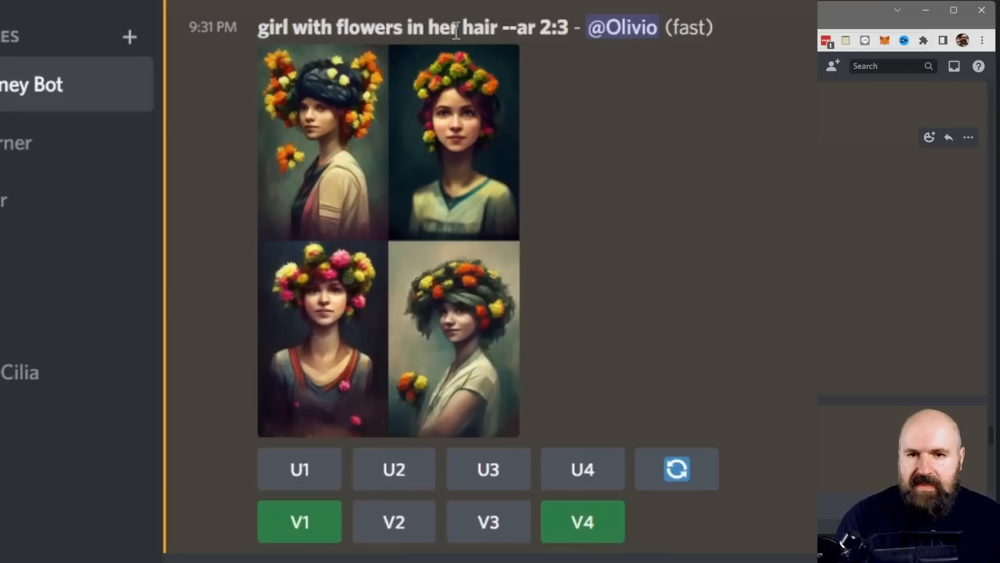
pyautogui.moveTo(554, 38)
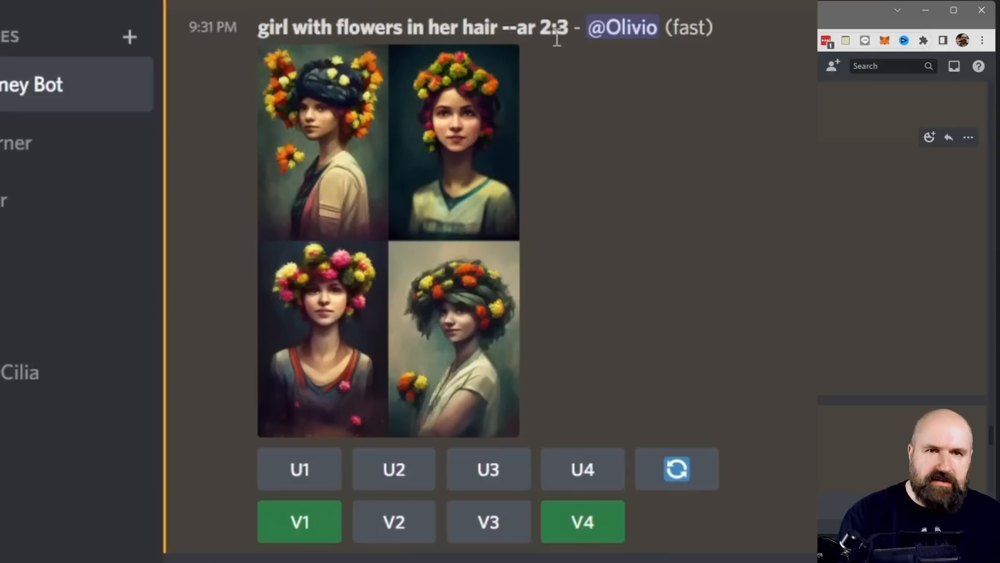
pyautogui.moveTo(570, 106)
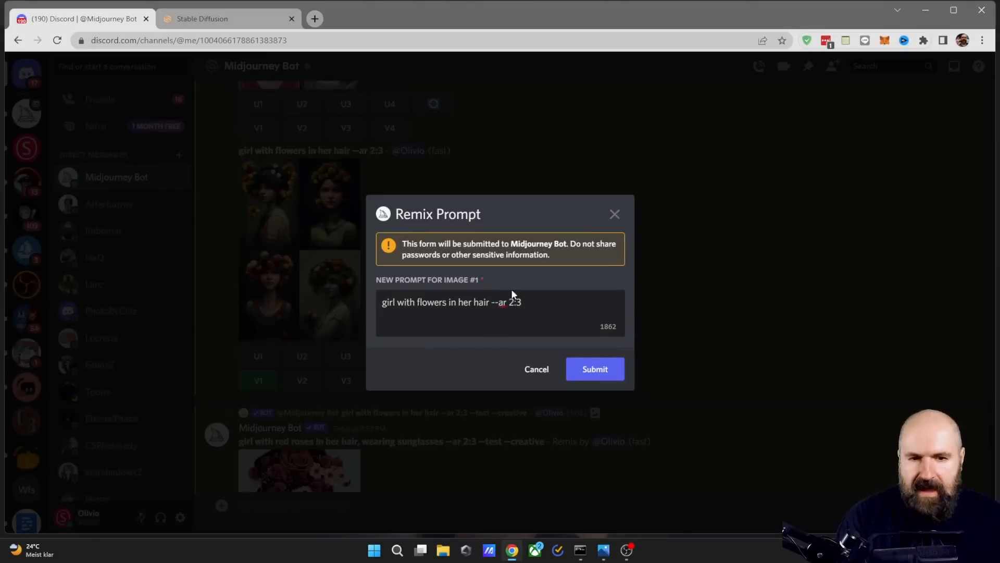
# Place the cursor at the end of the remix prompt text to revise it.
pyautogui.click(544, 302)
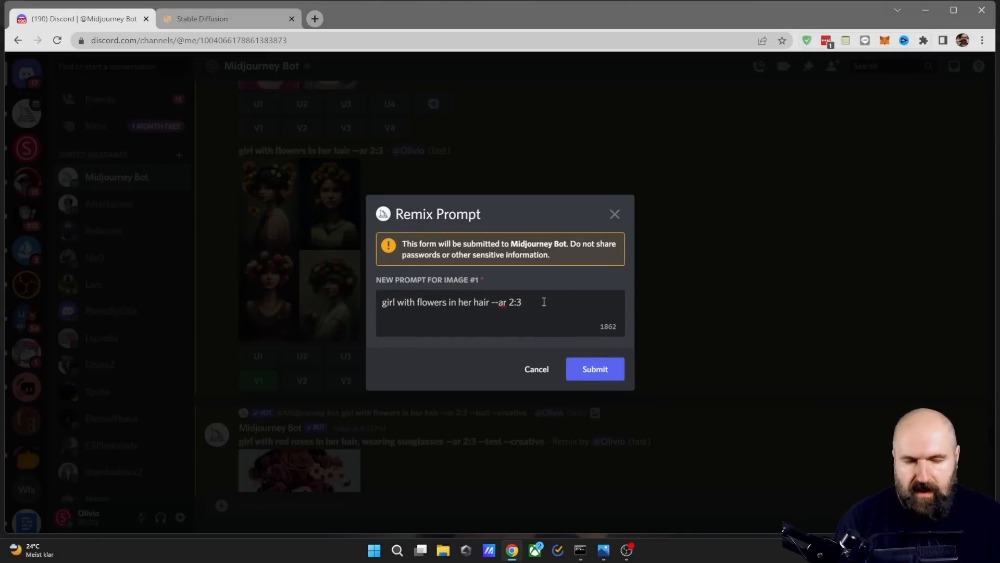
pyautogui.click(595, 369)
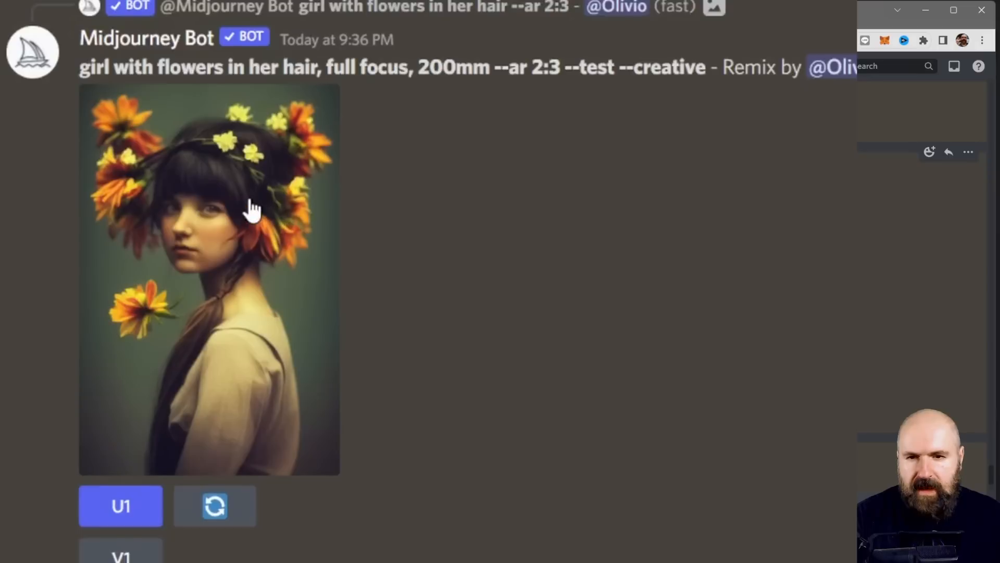
pyautogui.moveTo(445, 81)
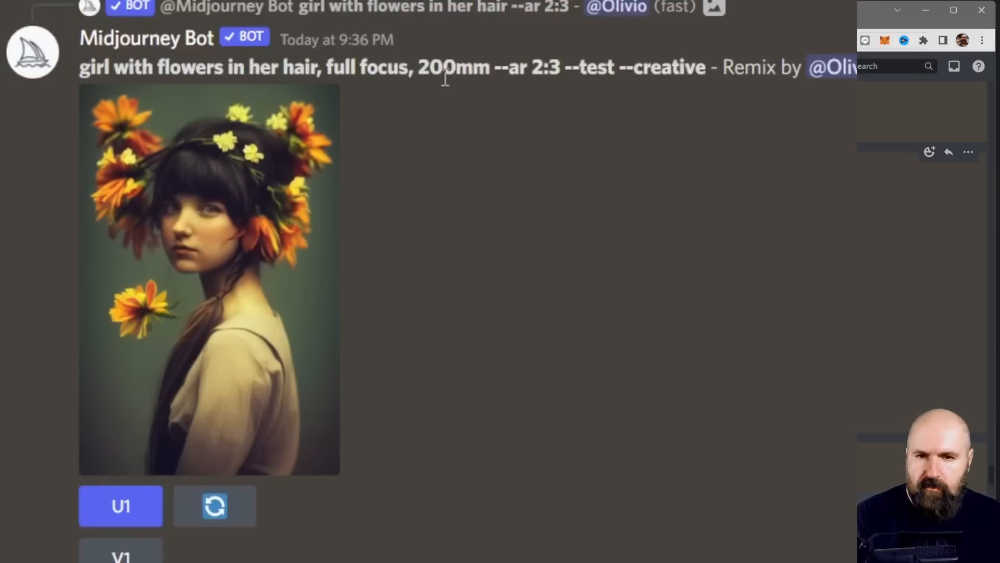
# Highlight 'full focus' and another prompt term, then switch to the Stable Diffusion WebUI.
pyautogui.doubleClick(374, 66)
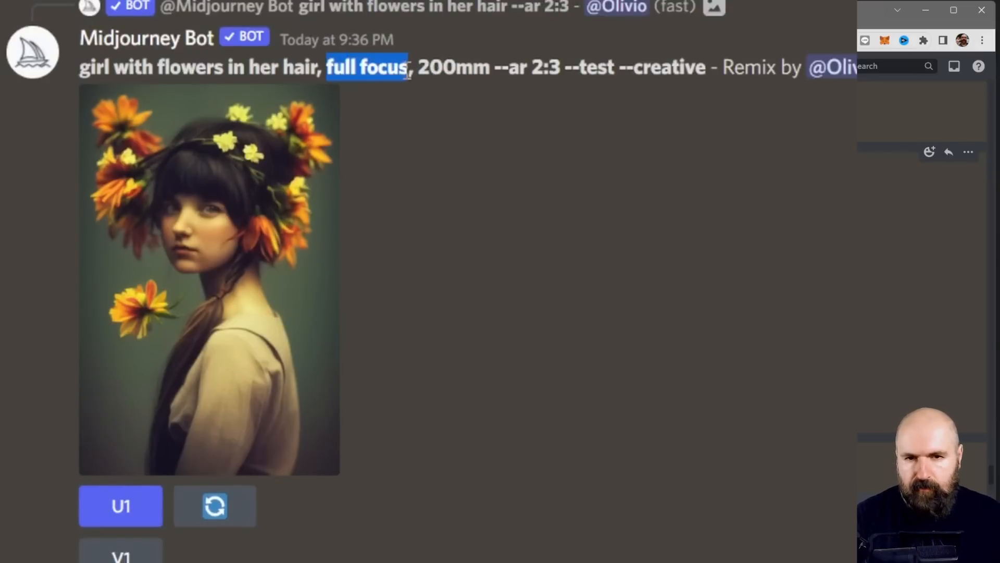
pyautogui.doubleClick(450, 67)
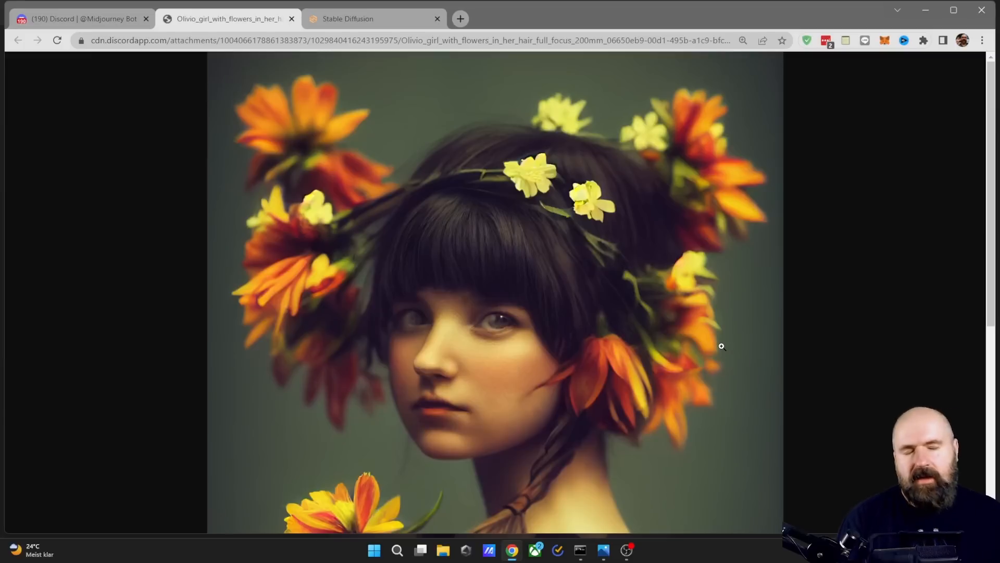
pyautogui.click(346, 19)
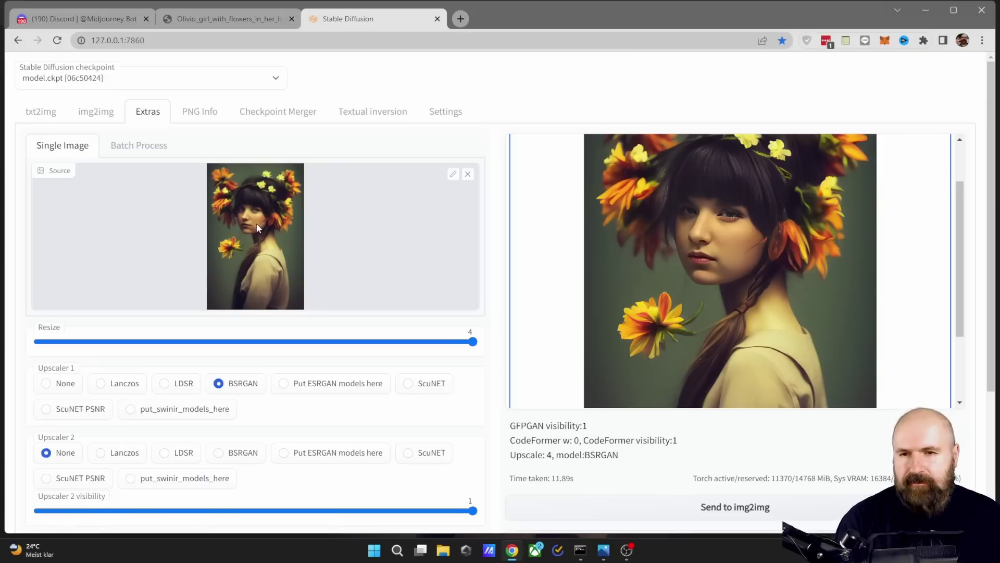
# Scroll down the Extras tab toward the upscaler and output controls.
pyautogui.scroll(-3)
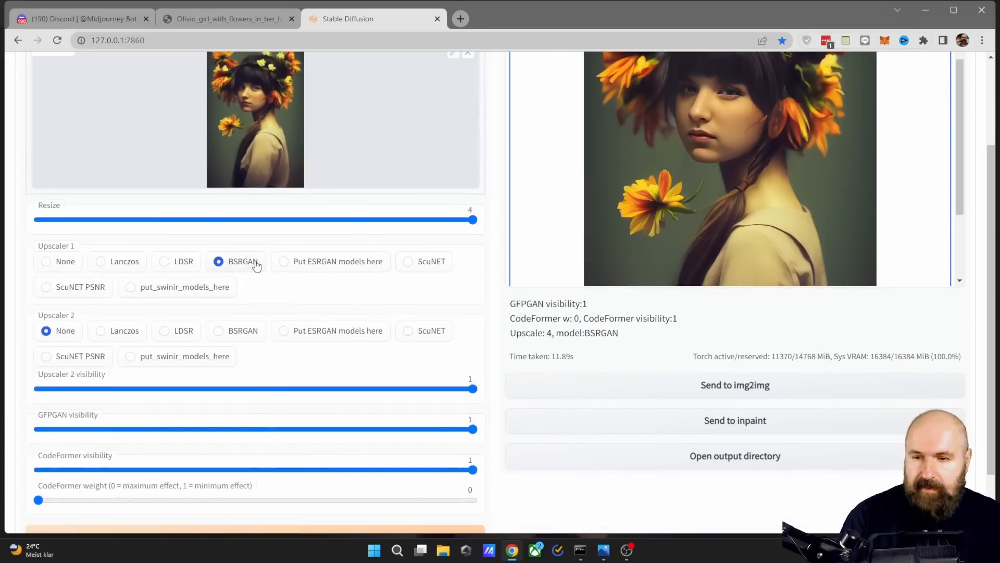
pyautogui.scroll(-3)
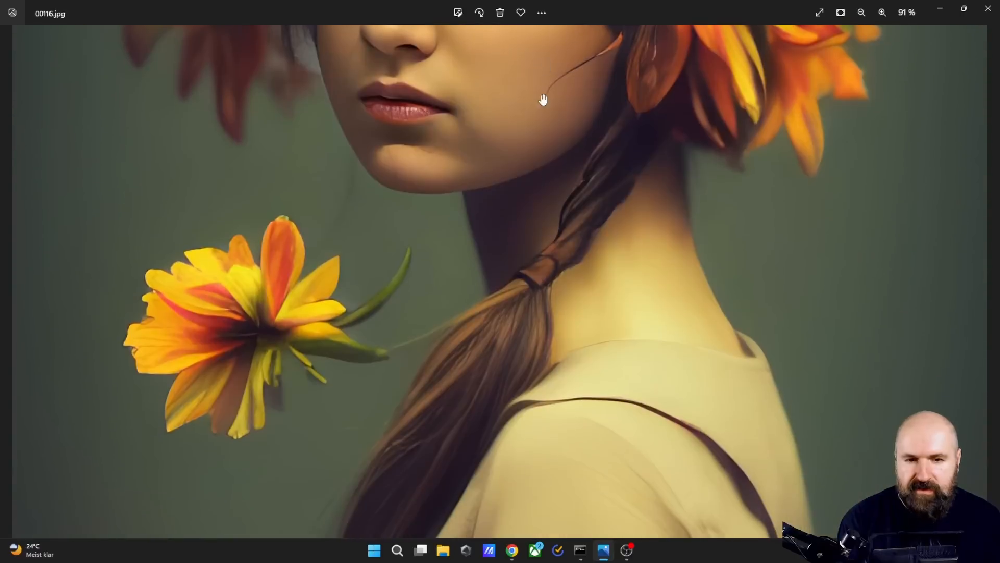
# Fit the whole upscaled 00116.jpg portrait in the Photos window.
pyautogui.click(861, 13)
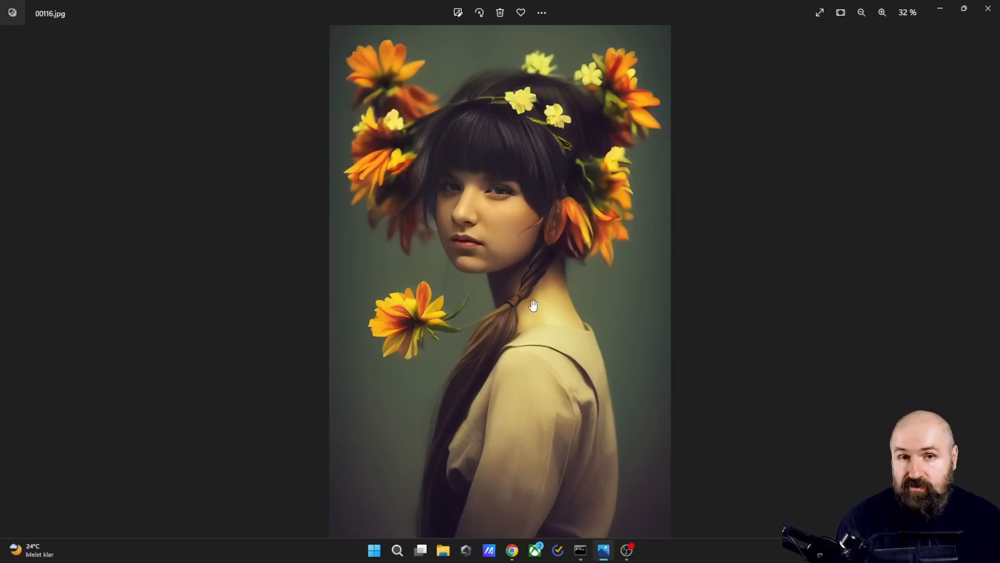